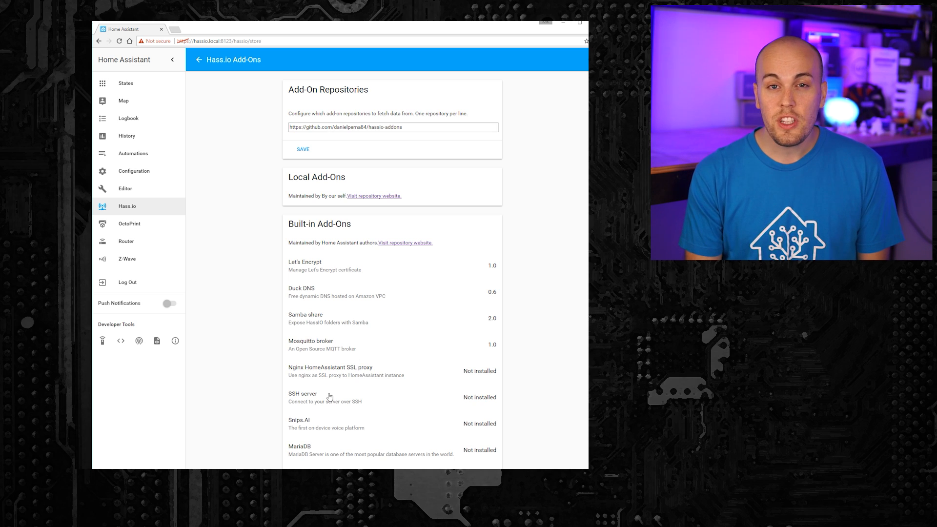
Open the built-in SSH server add-on and begin installing it.
click(303, 397)
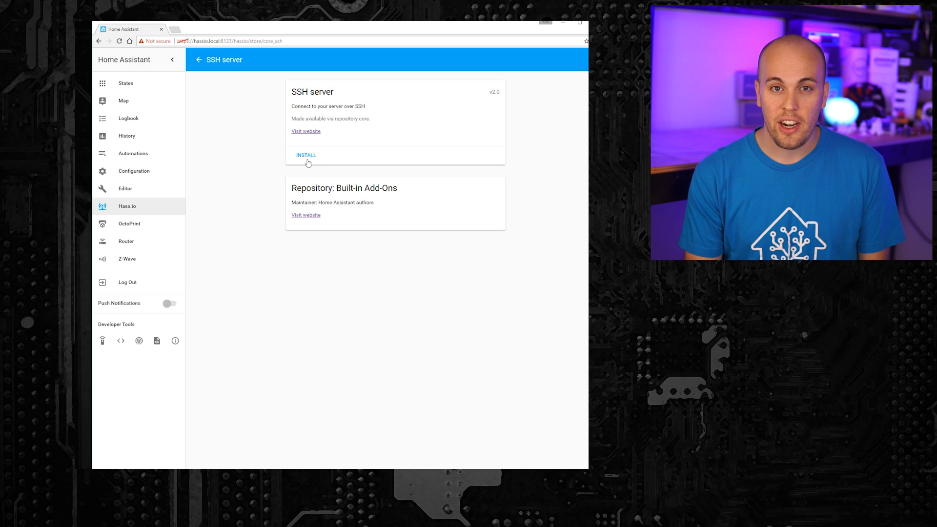
click(306, 155)
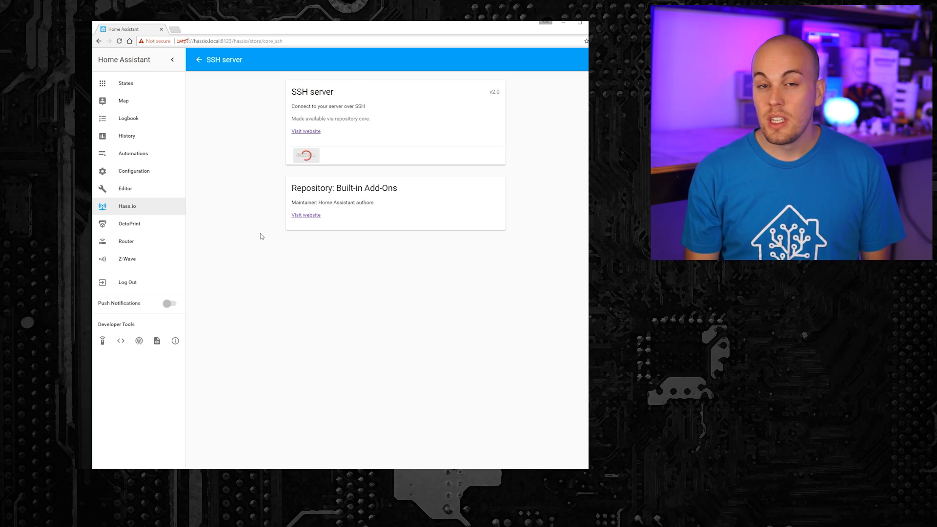
click(305, 154)
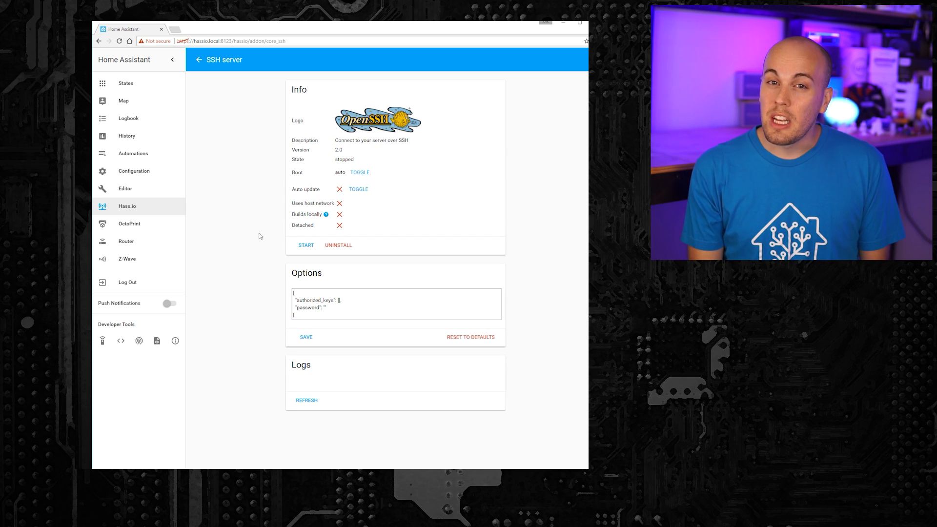
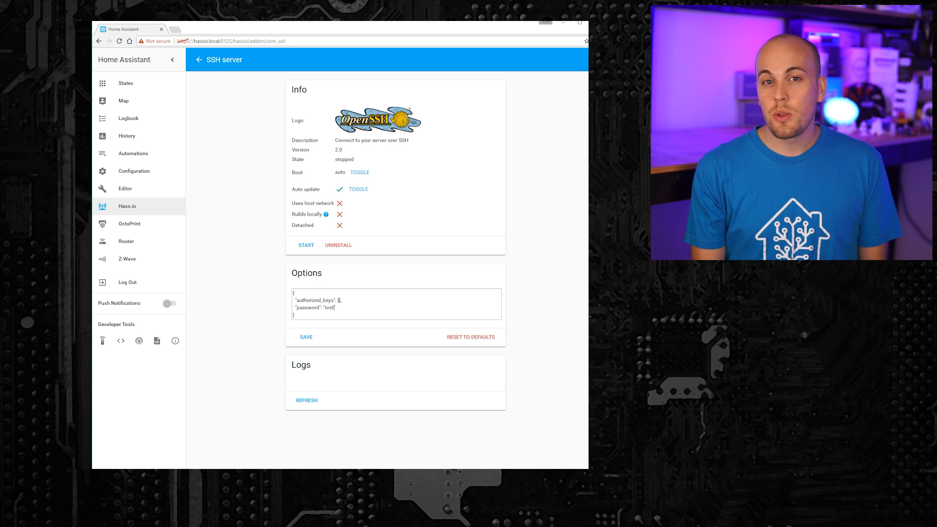
click(306, 337)
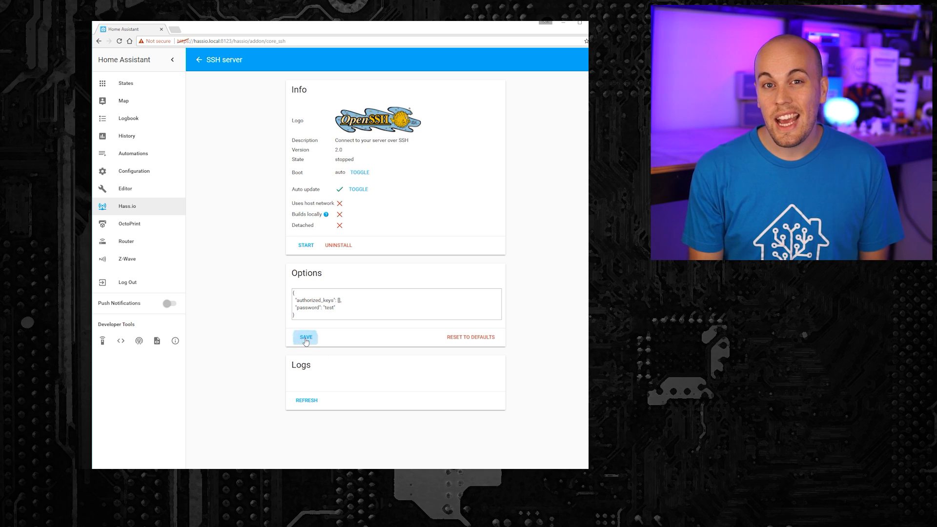
click(305, 336)
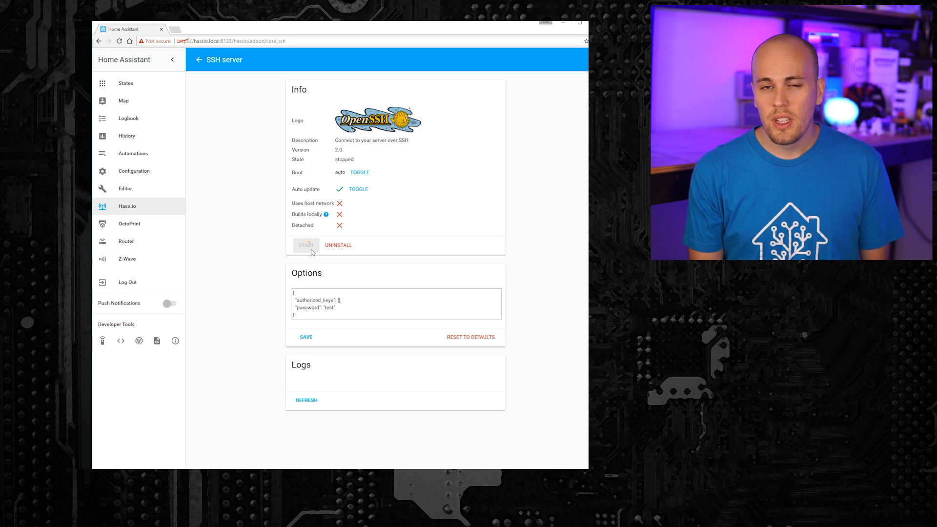
click(306, 245)
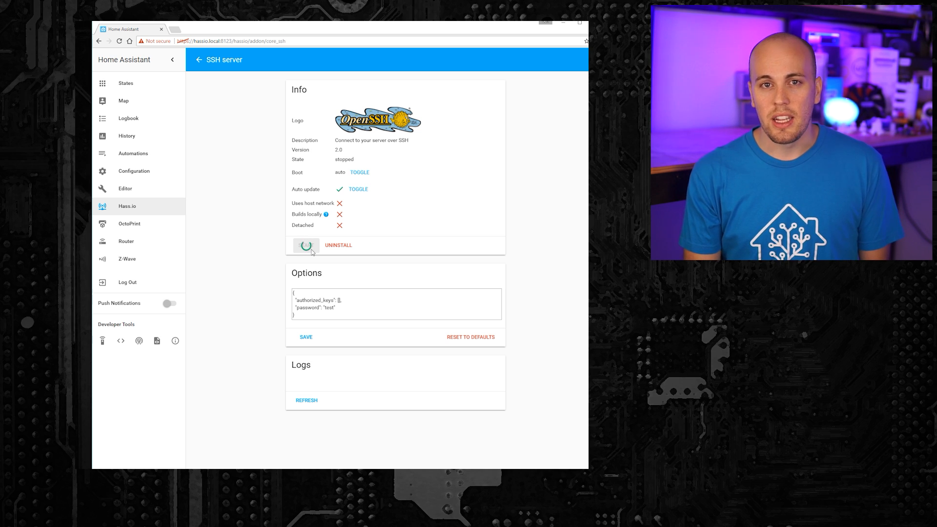
click(306, 245)
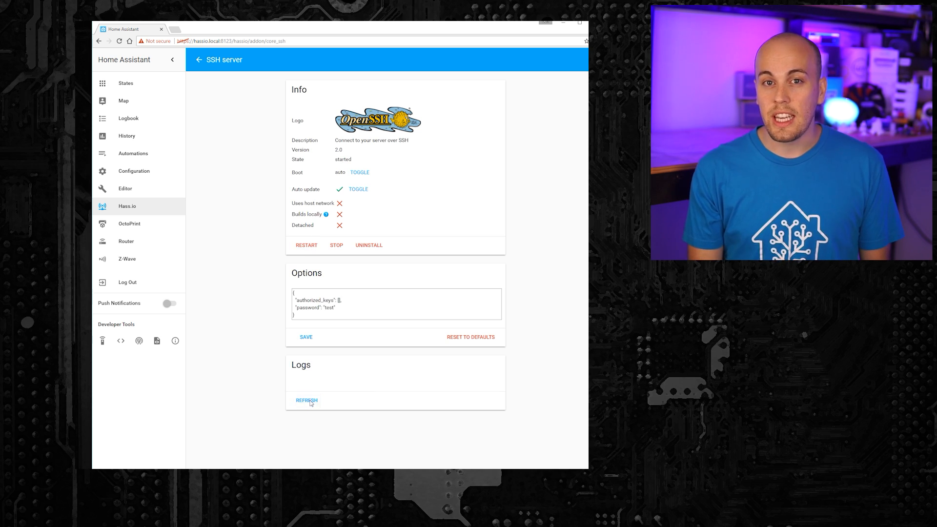
click(307, 400)
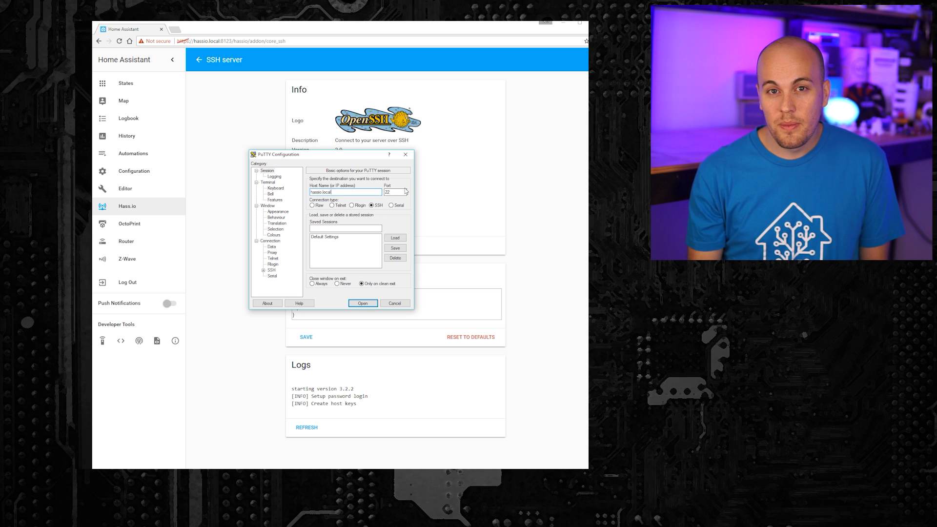
Save a PuTTY session 'HassIO' for hassio.local on SSH port 22 and open it.
click(394, 192)
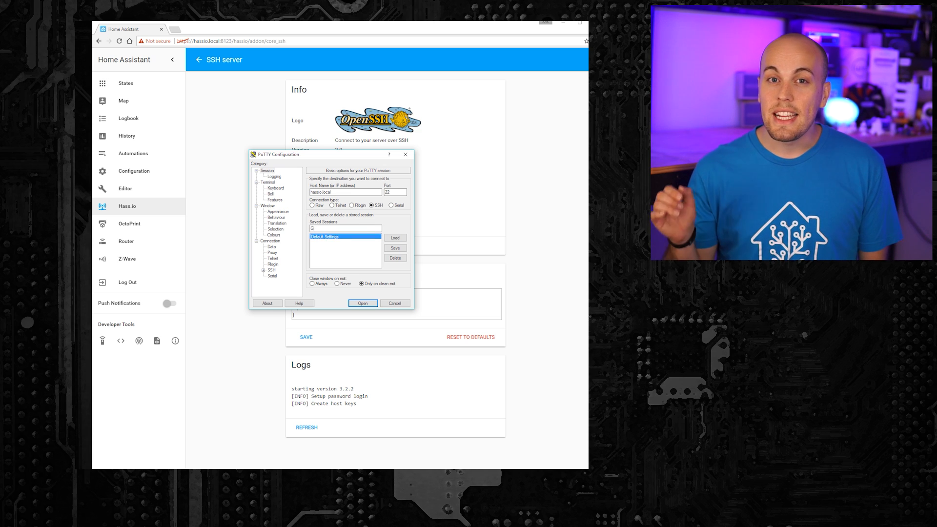
text(HassIO)
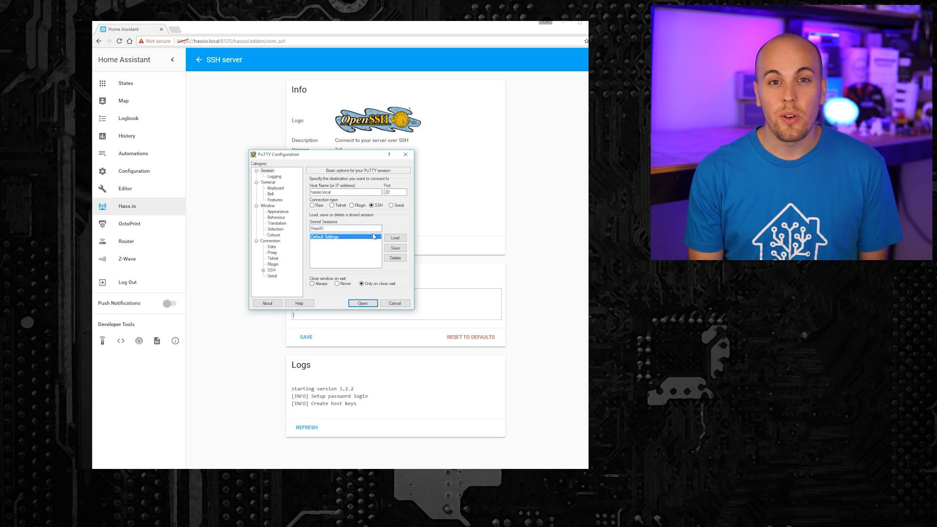
click(320, 242)
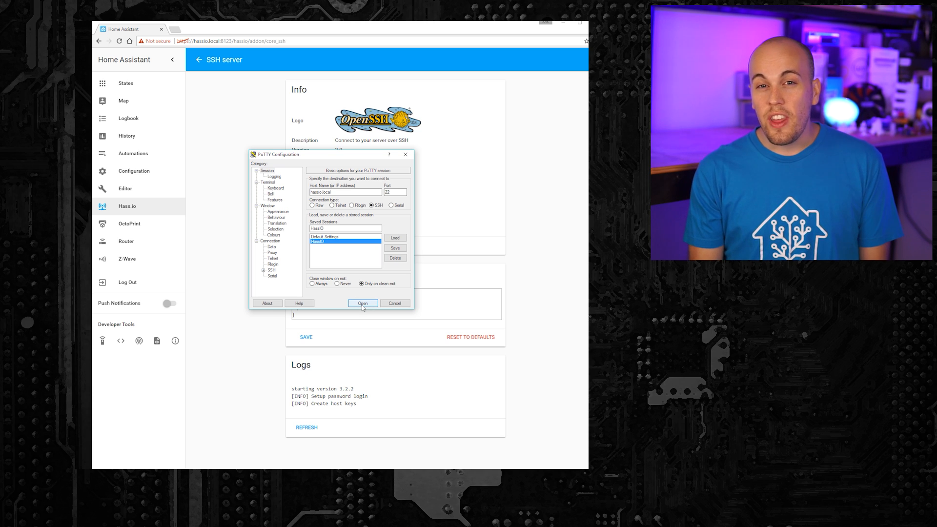
click(363, 303)
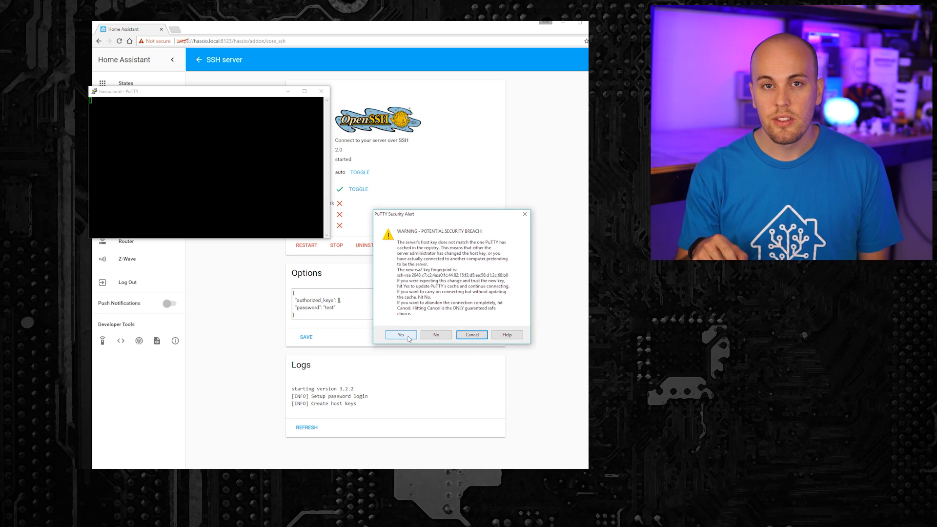
Accept the changed host key and enter root at the login prompt.
click(399, 334)
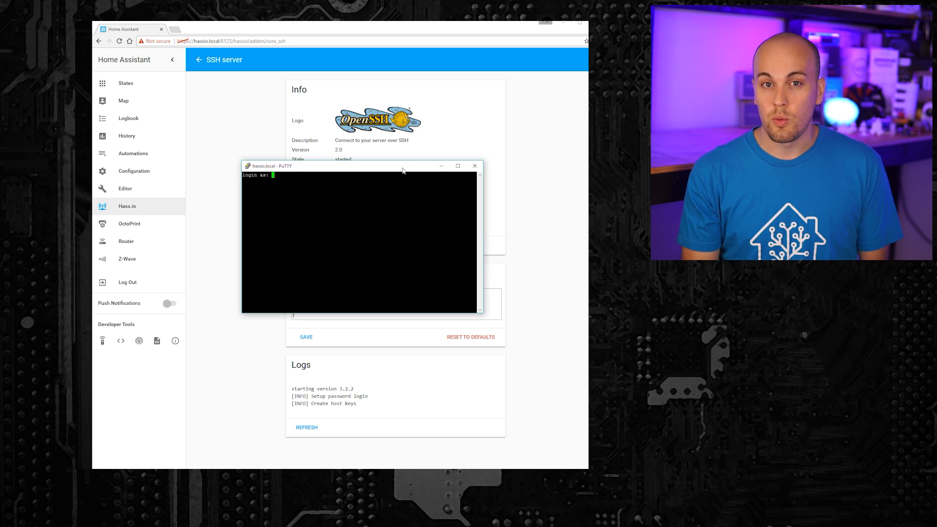
text(root)
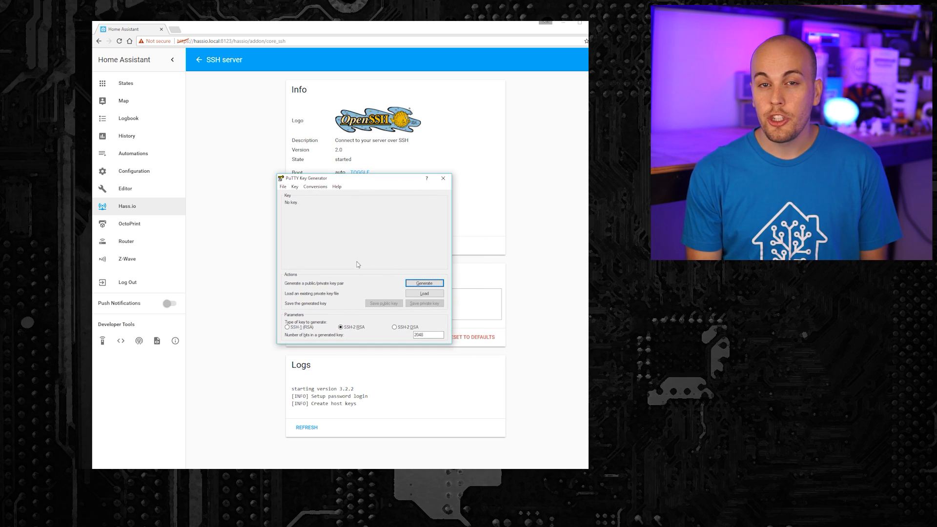
Generate a 2048-bit RSA key pair and save the private key as 'hassiopivke' on the Desktop.
click(423, 282)
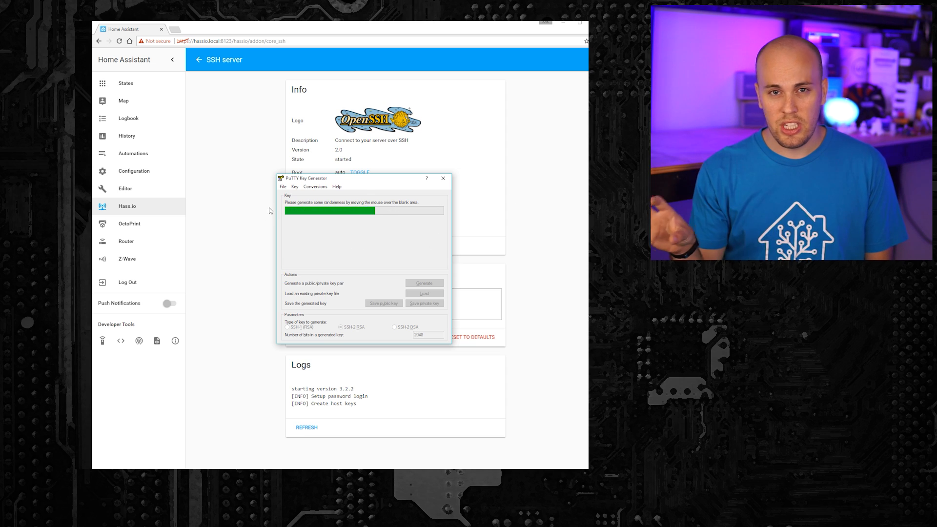
click(423, 283)
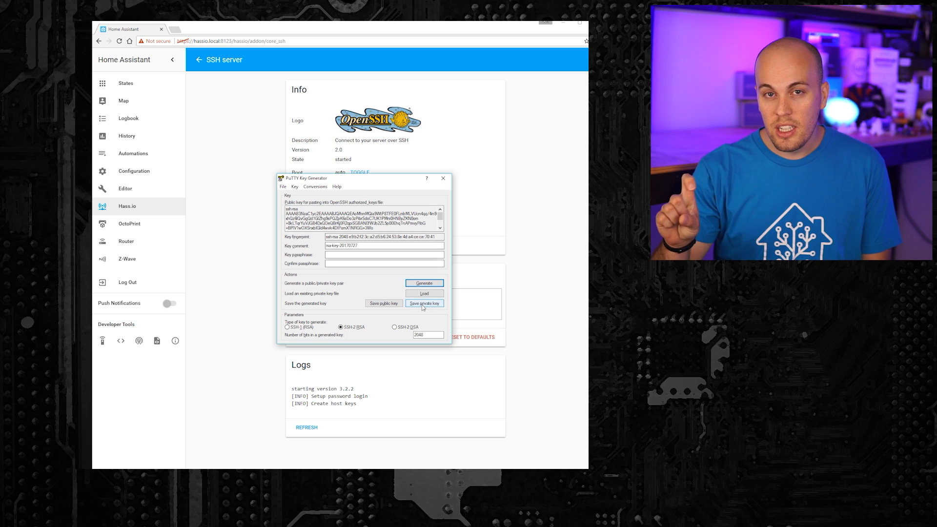
click(424, 303)
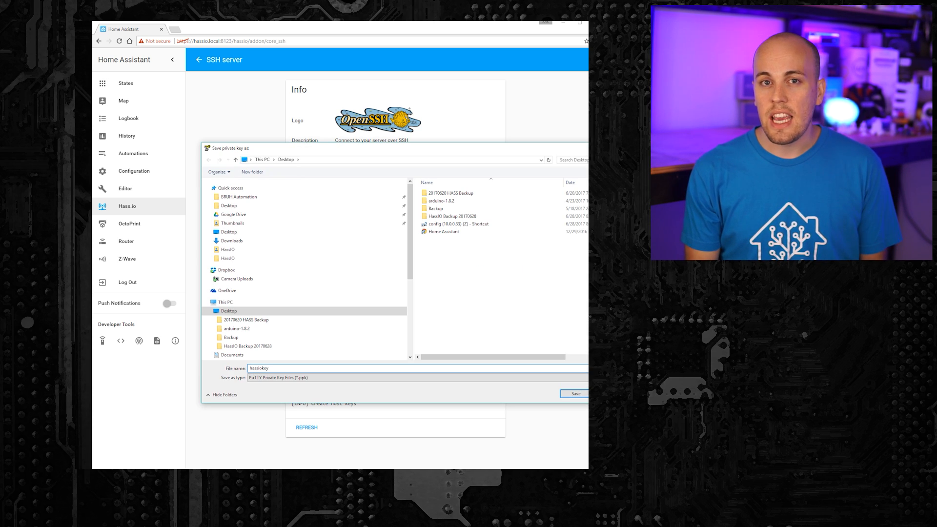
text(hassiopivke)
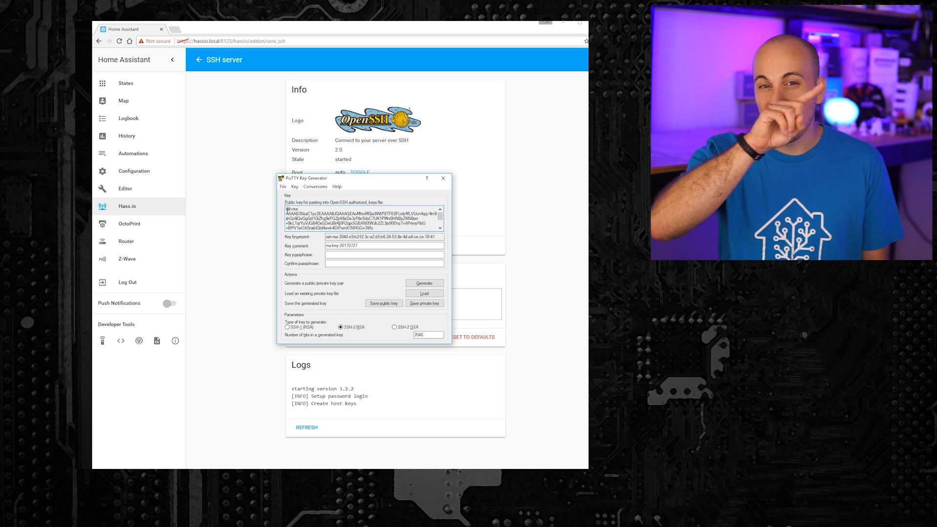
Put the ssh-rsa public key in authorized_keys, clear the password, and restart the add-on.
click(424, 293)
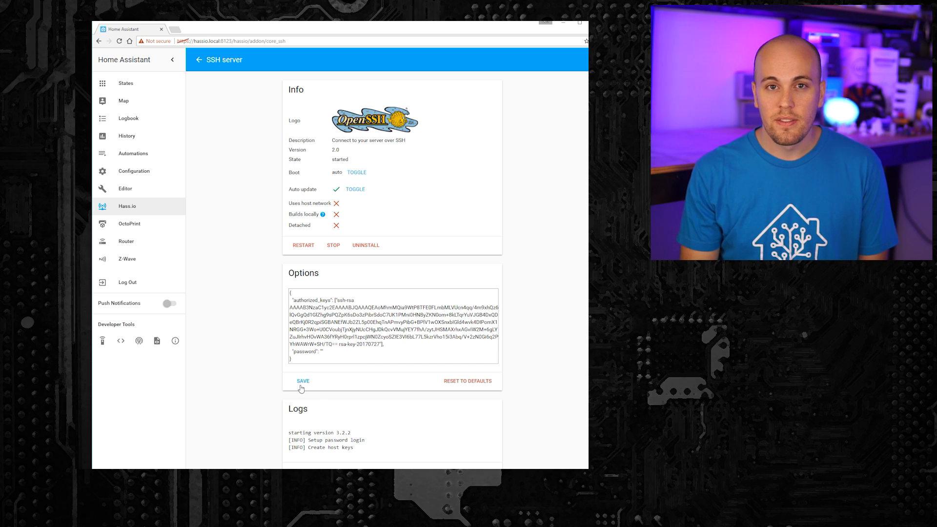
scroll(down, 3)
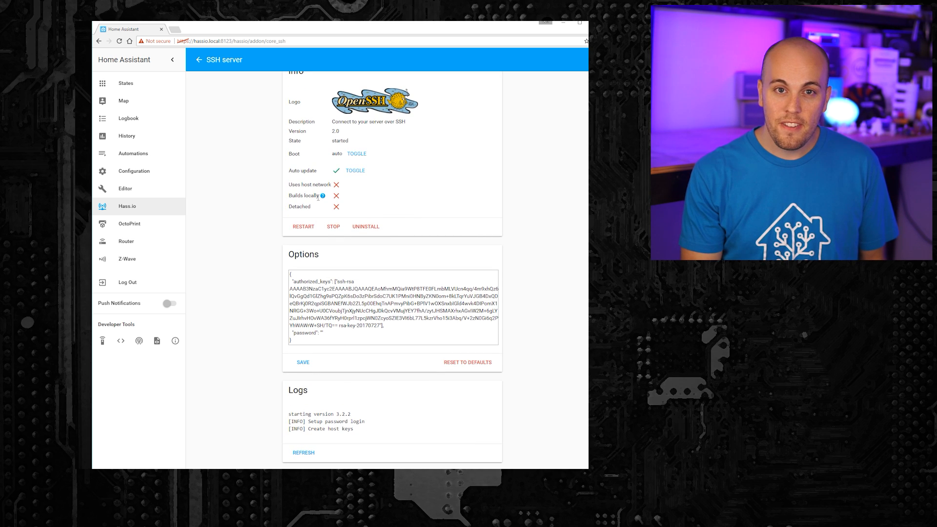
click(303, 226)
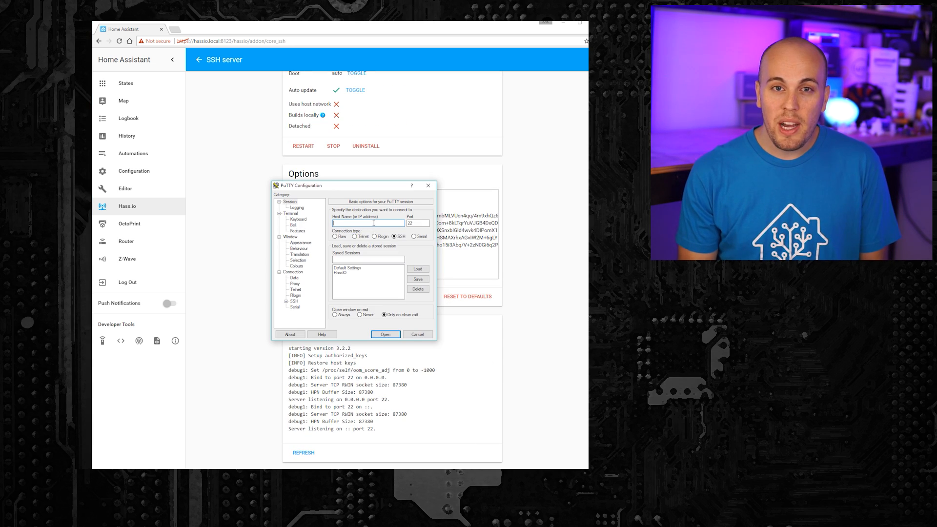
Set up a hassio.local SSH session using the private key and save it as 'HassIOkey'.
text(hassio.local)
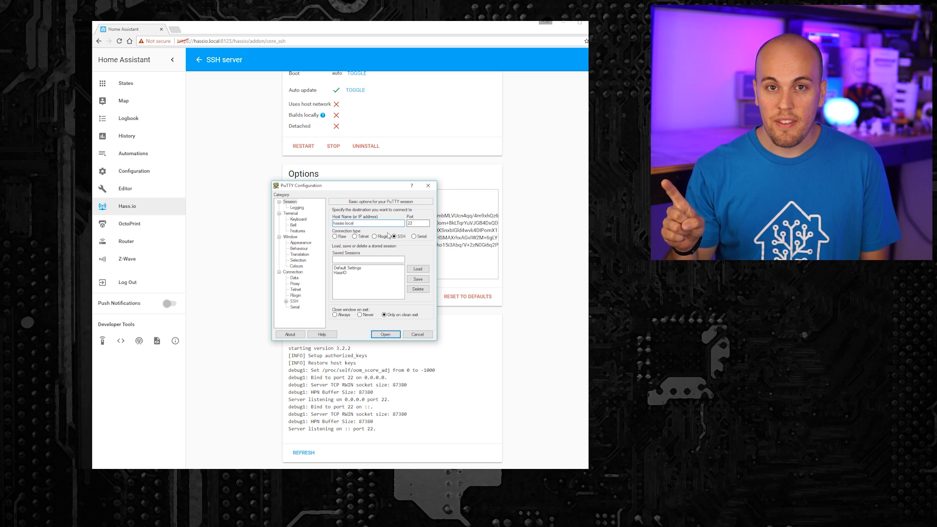
click(292, 272)
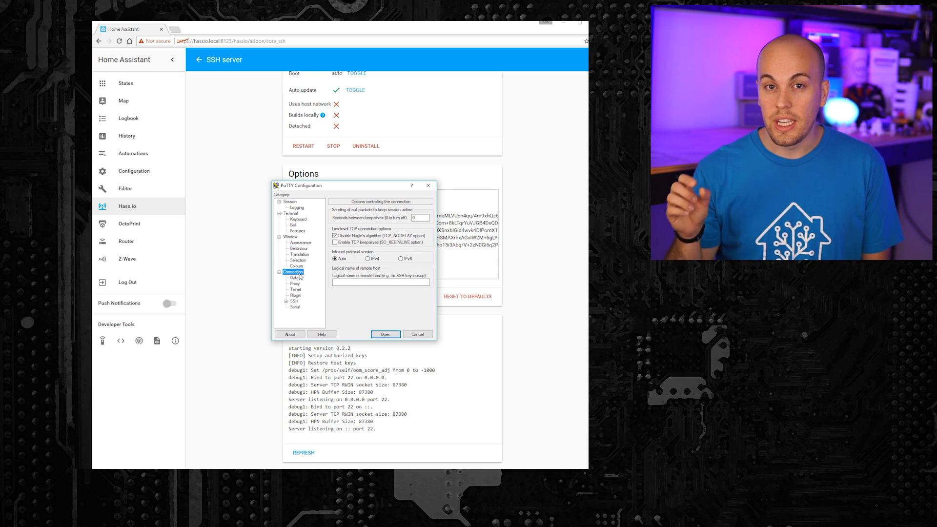
click(293, 301)
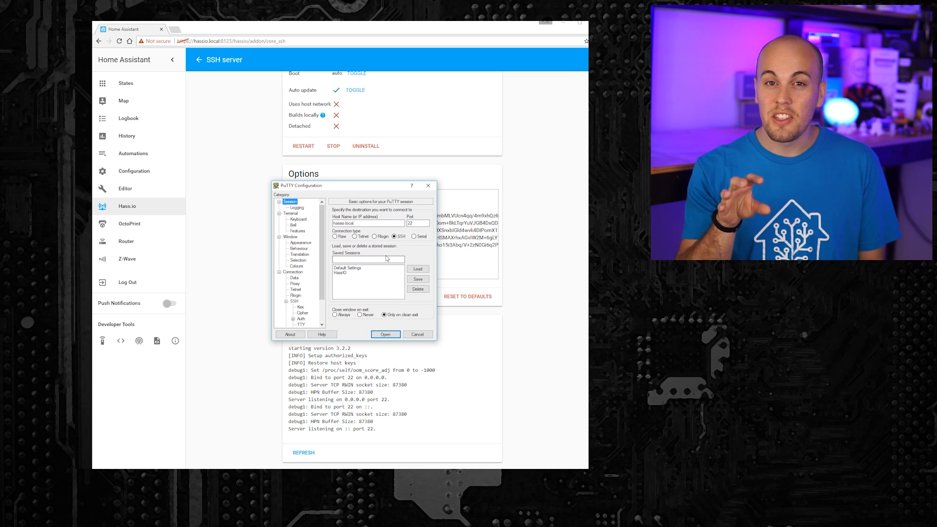
click(347, 273)
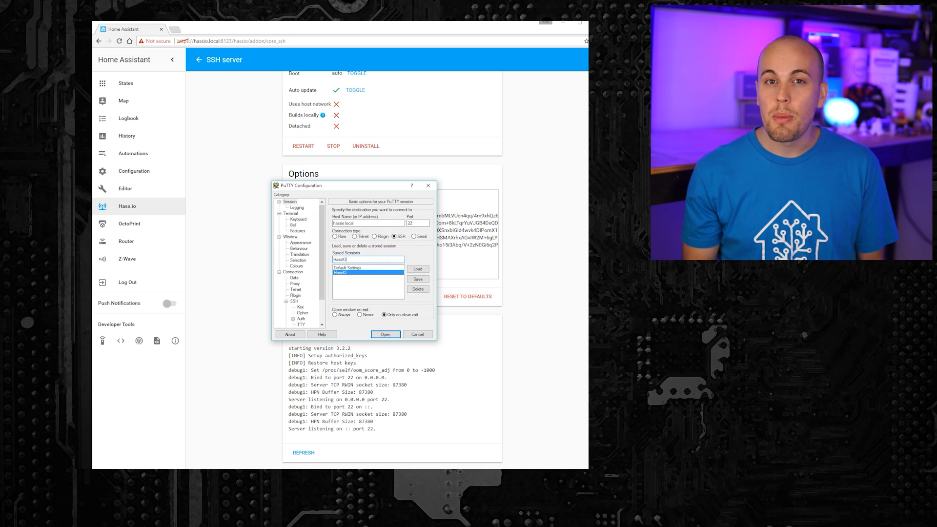
click(418, 279)
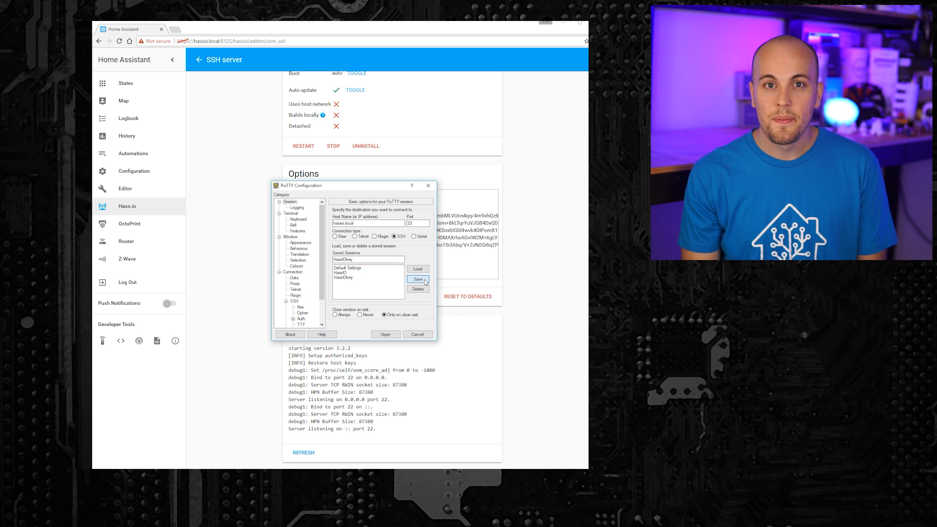
click(385, 333)
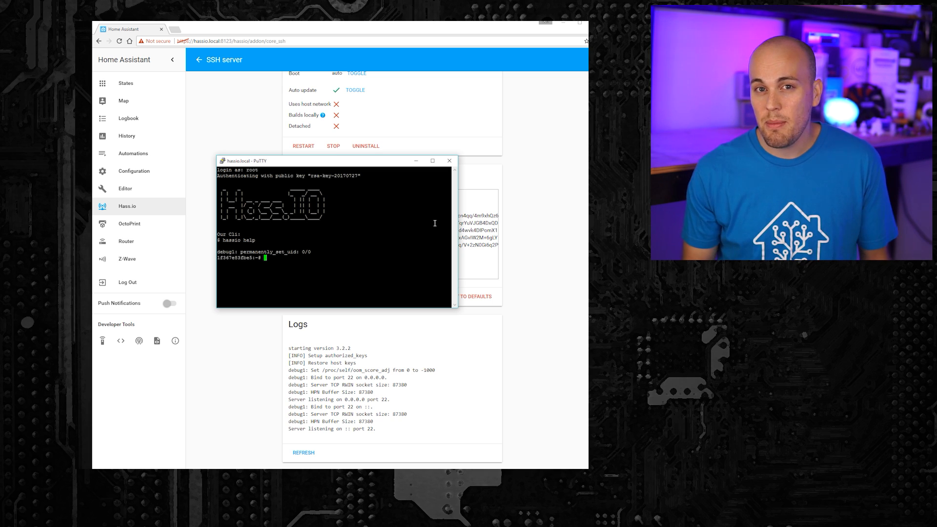
Run 'hassio help' in the root shell to list the available commands.
text(hassio)
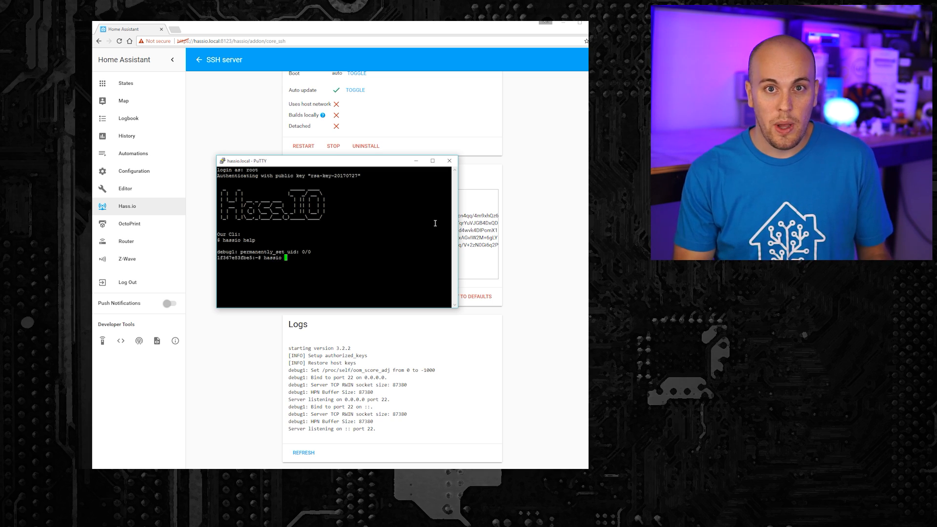
text(hassio help)
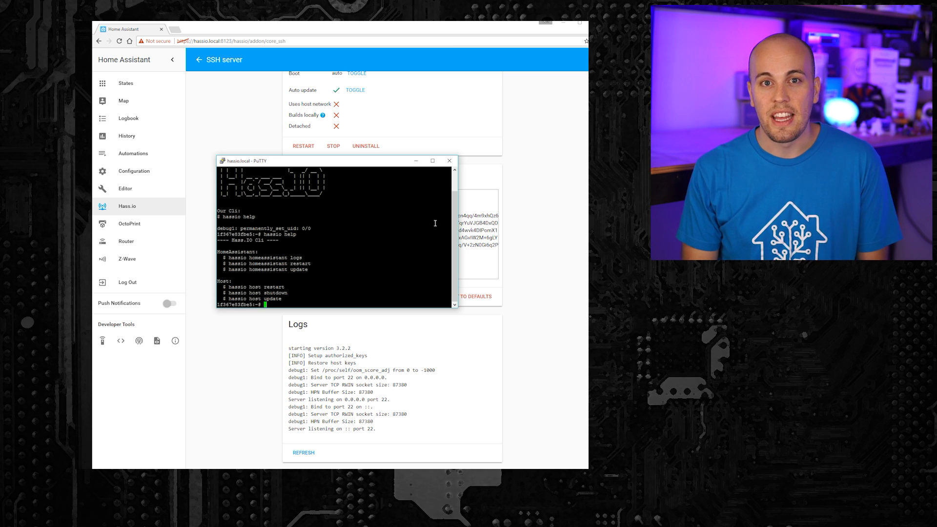